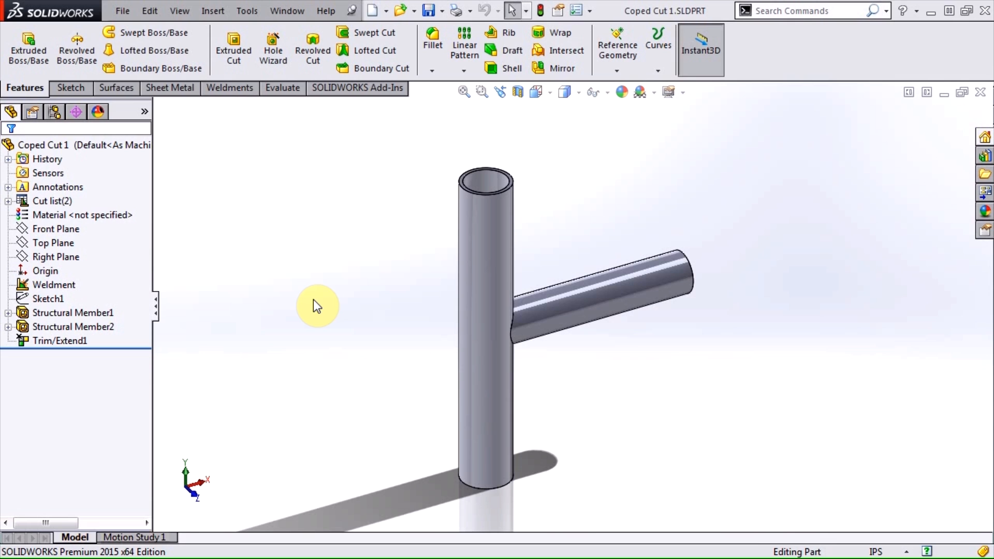
pyautogui.moveTo(403, 316)
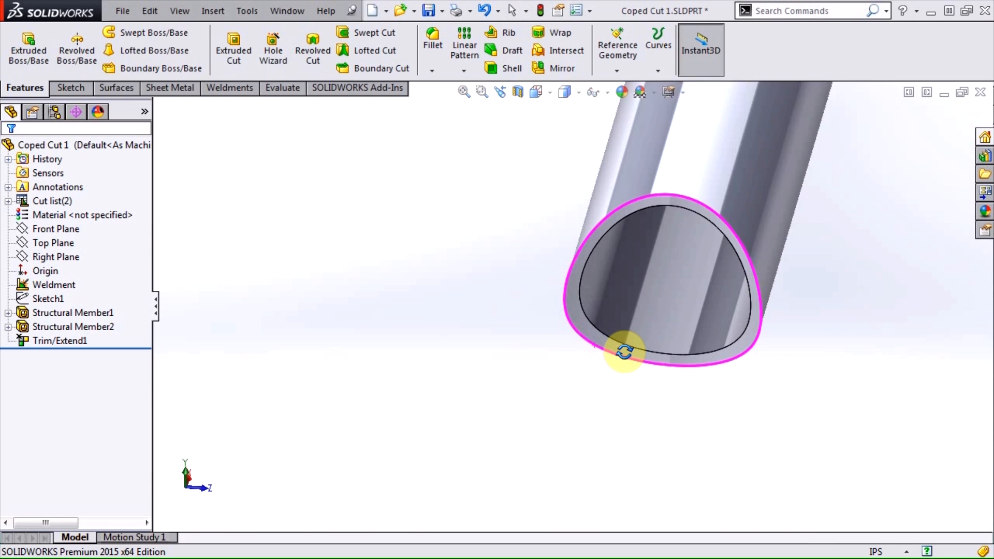
# Step: Orbit the weldment to inspect the coped end of the branch pipe closely
pyautogui.moveTo(623, 352); pyautogui.dragTo(567, 338)
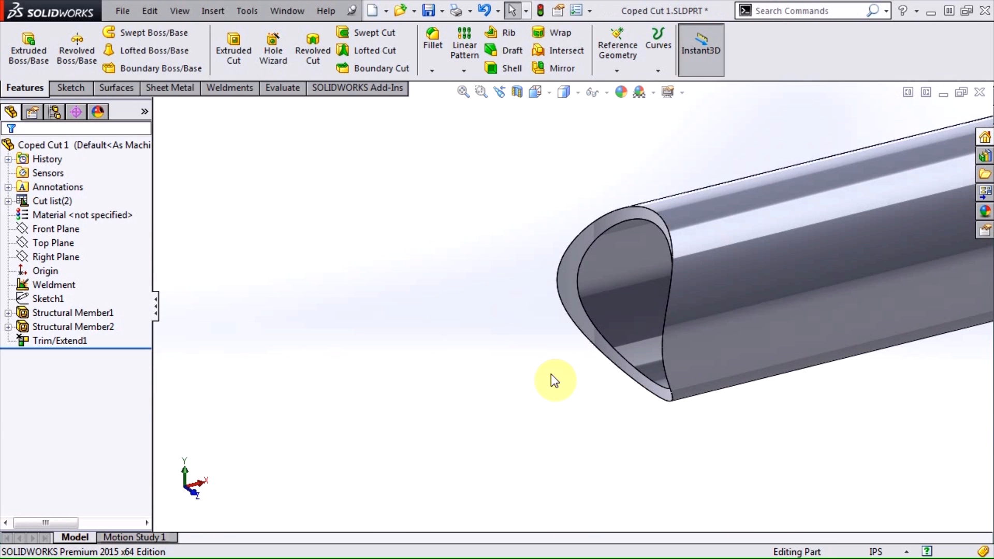
pyautogui.click(115, 87)
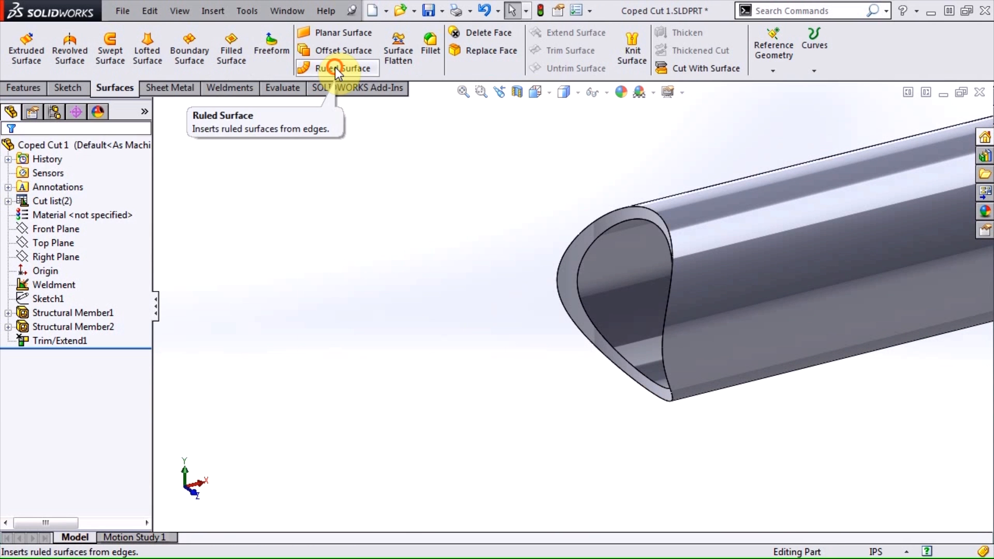
# Step: Create a Normal-to-Surface ruled surface 0.200in wide on the inner coped edge
pyautogui.click(343, 68)
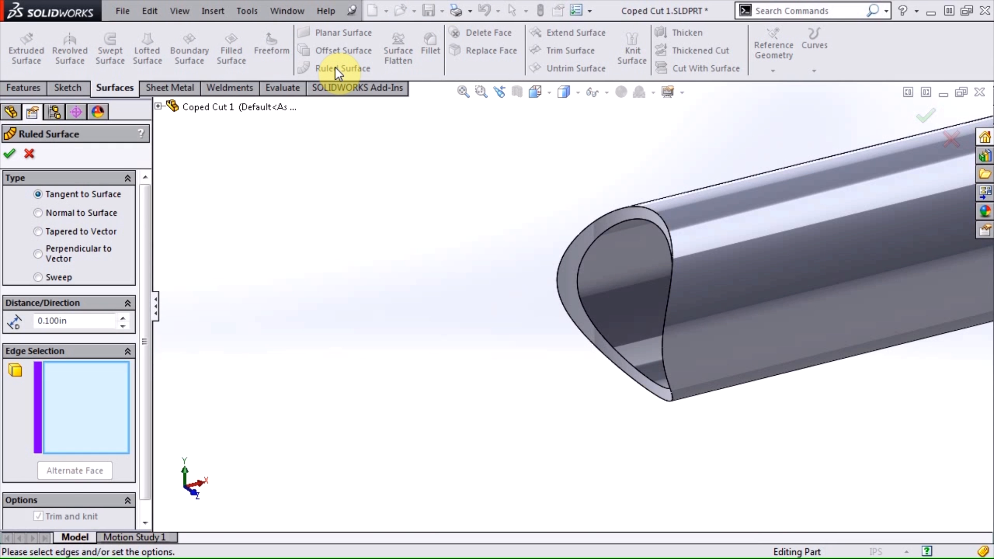
pyautogui.click(38, 214)
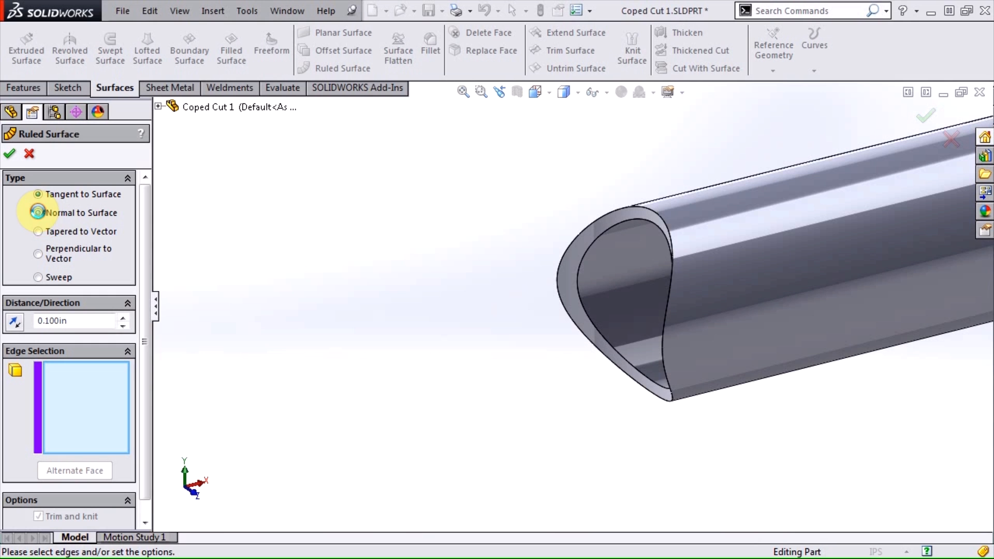
pyautogui.click(38, 213)
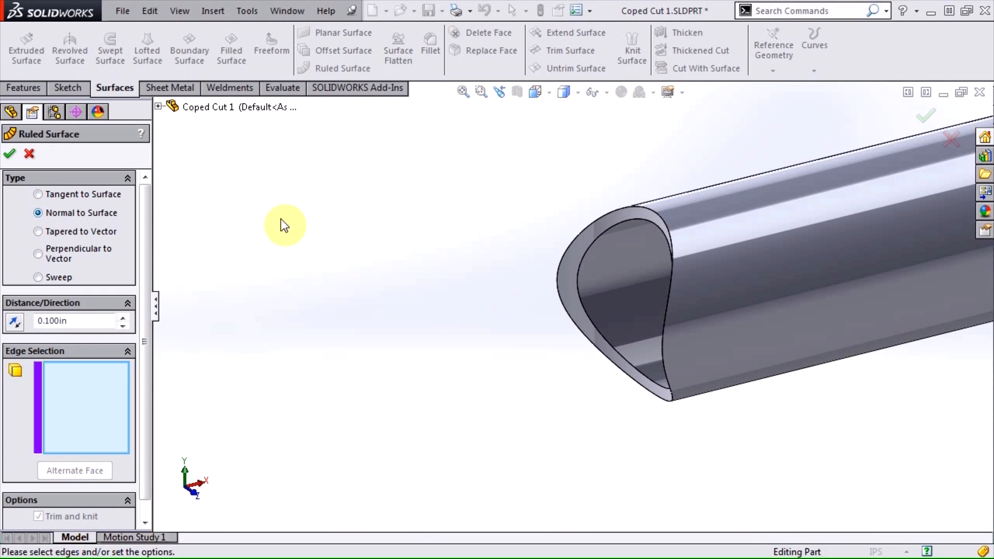
pyautogui.click(583, 269)
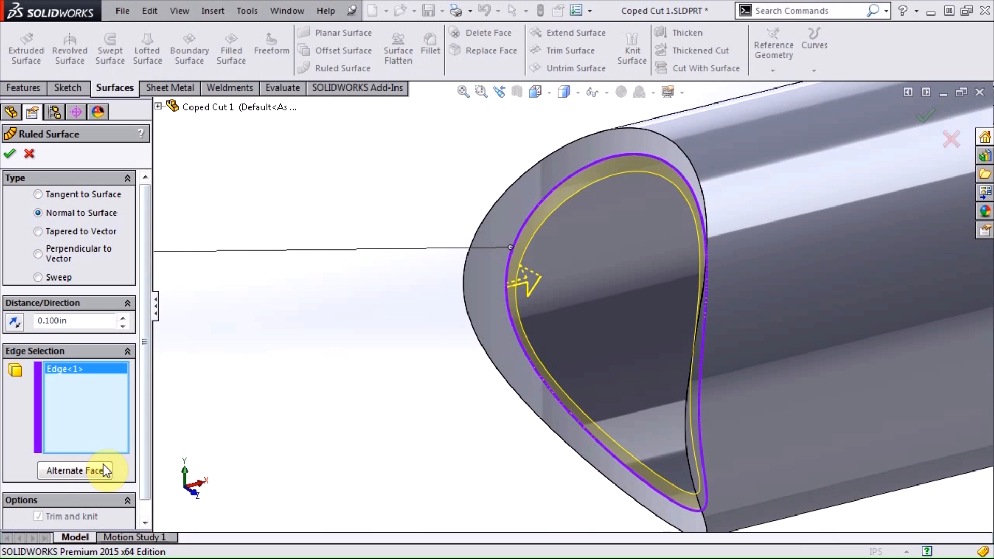
pyautogui.click(75, 470)
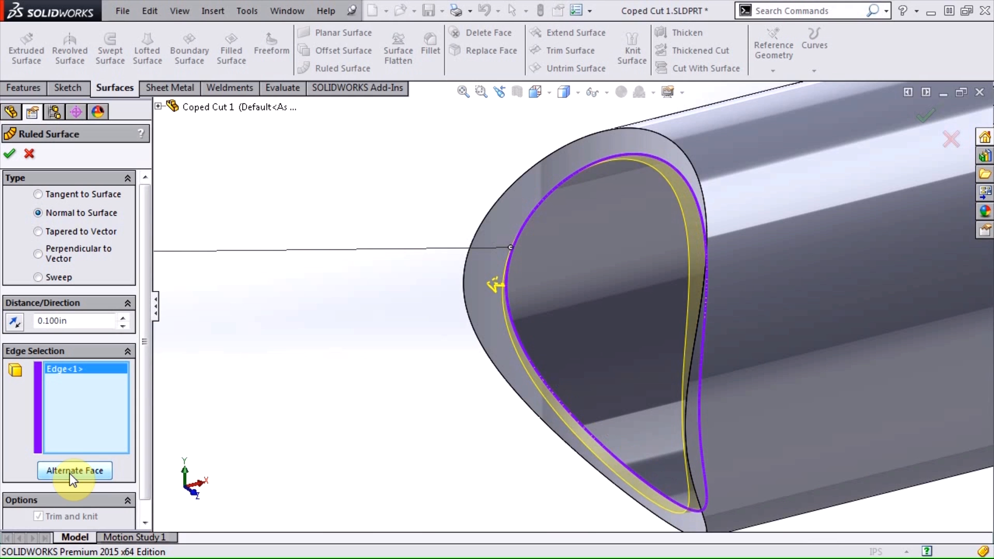
pyautogui.click(75, 470)
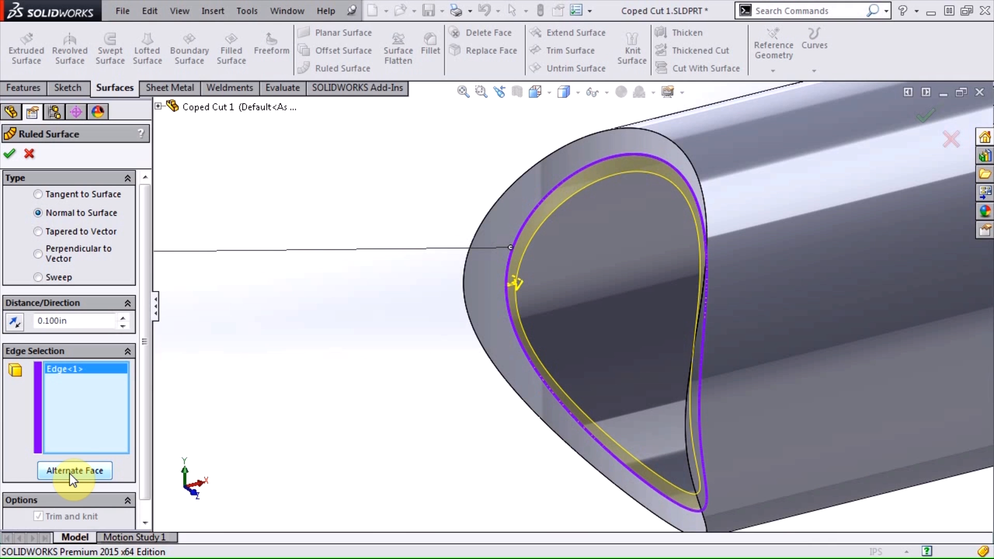
pyautogui.moveTo(44, 259)
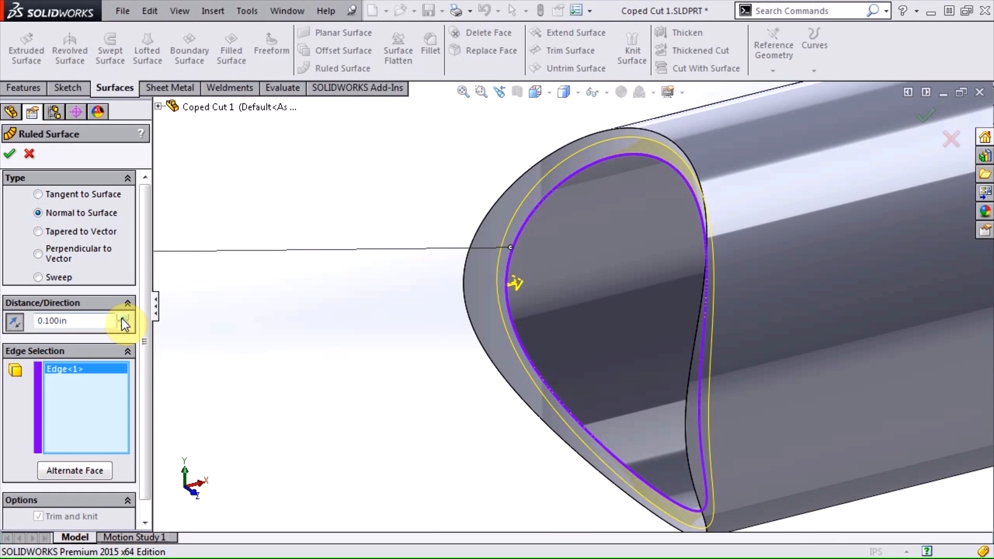
pyautogui.click(123, 316)
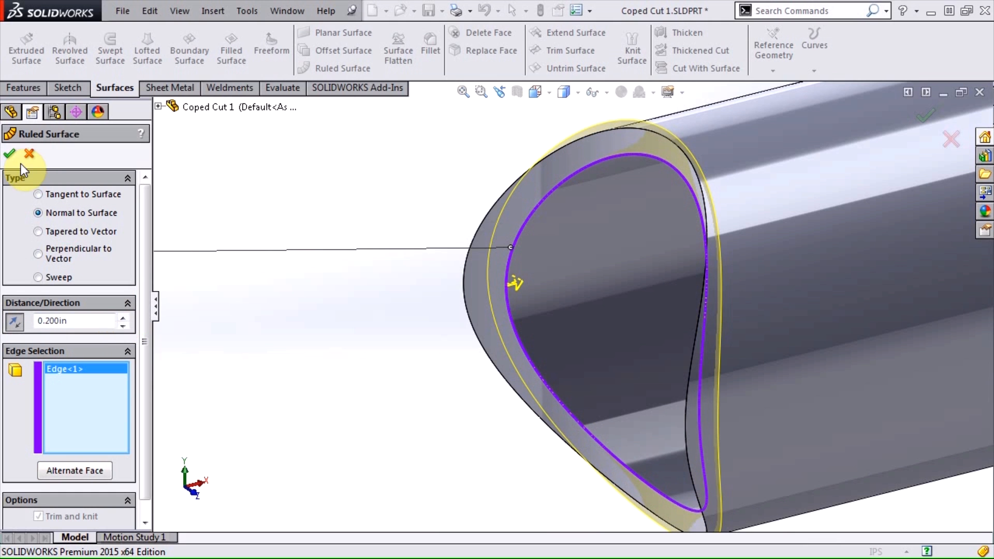
pyautogui.click(10, 153)
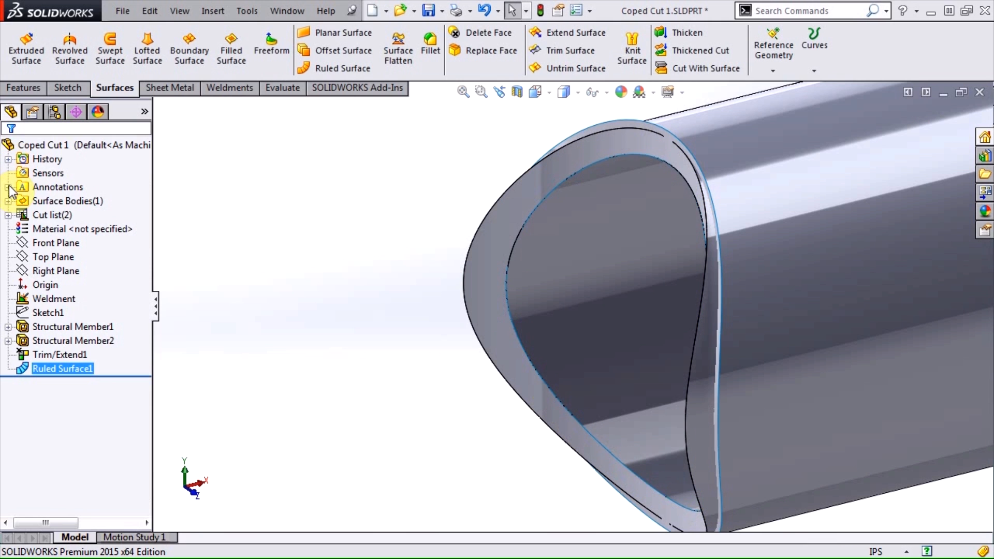
# Step: Cut the pipe with Ruled Surface1 from Surface Bodies, triggering a geometric-condition rebuild error
pyautogui.click(9, 201)
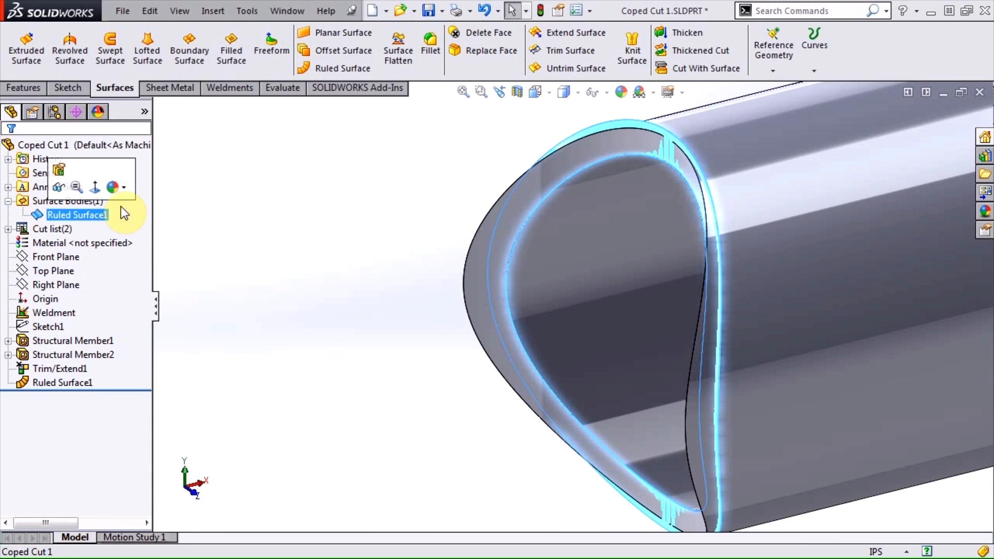
pyautogui.click(701, 68)
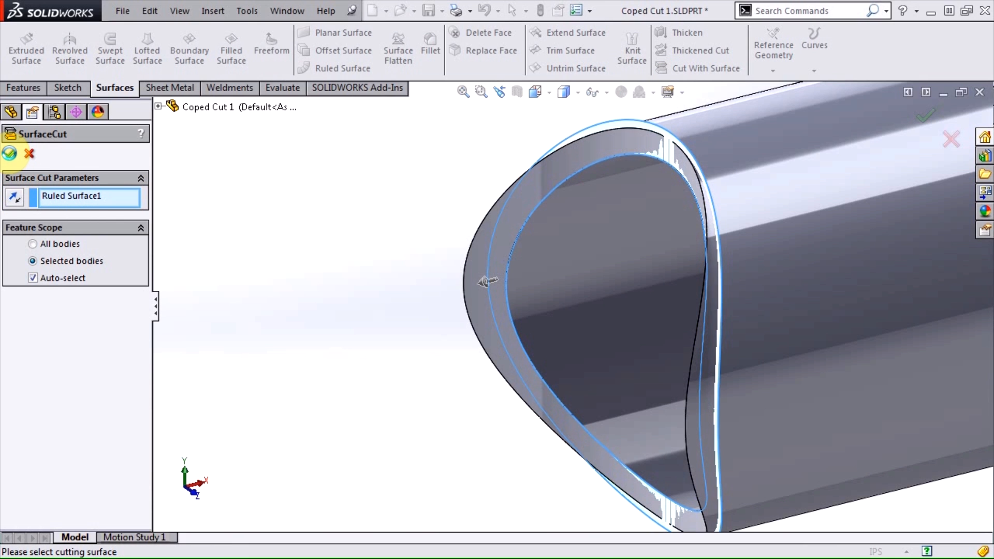
pyautogui.click(9, 153)
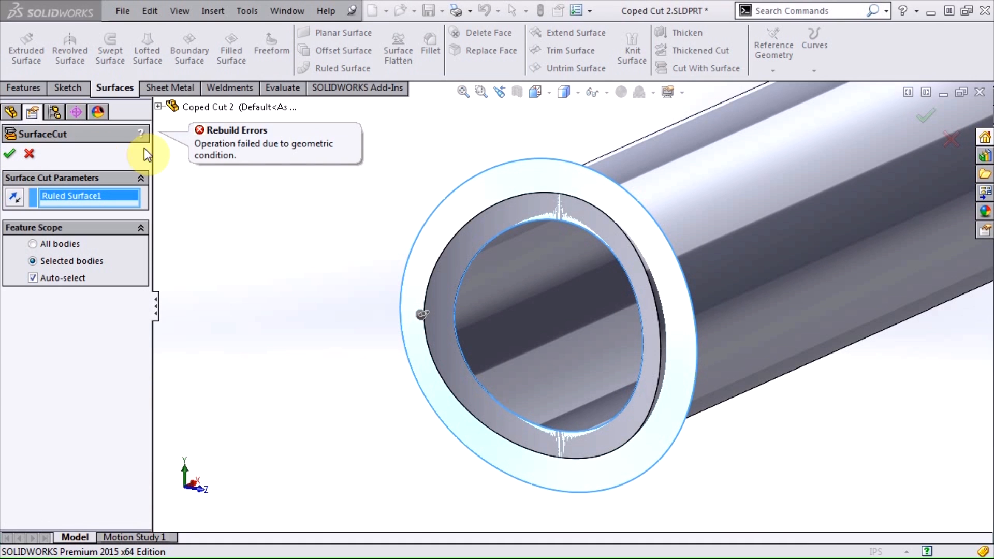
pyautogui.moveTo(120, 152)
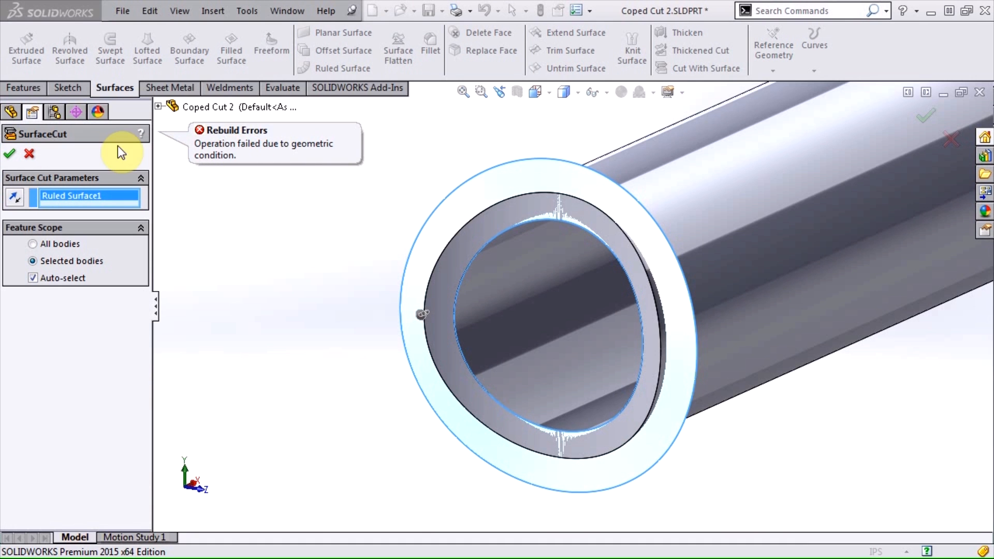
# Step: Cancel the failed cut and extend the ruled surface inward from its inner edge as Surface-Extend1
pyautogui.click(9, 153)
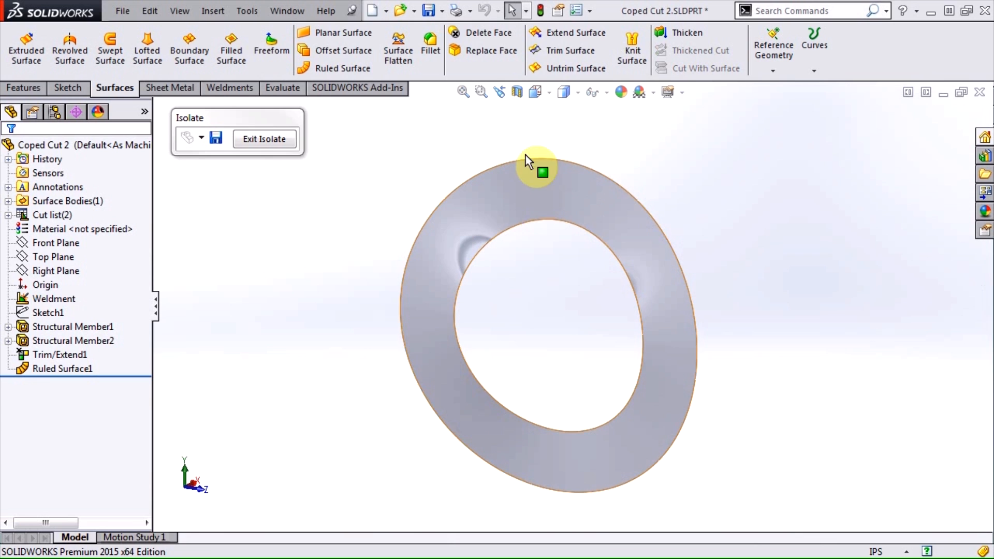
pyautogui.click(575, 32)
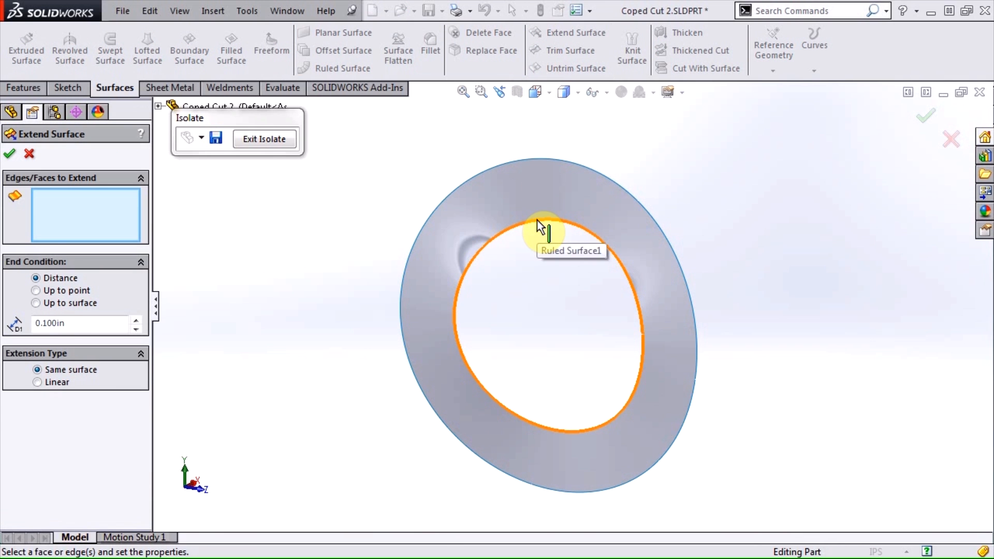
pyautogui.click(10, 153)
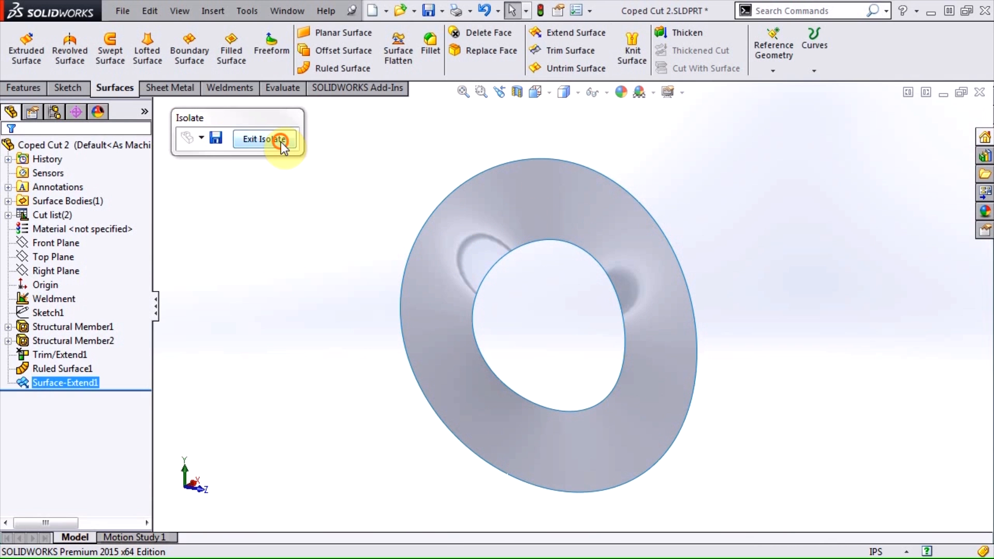
pyautogui.click(263, 139)
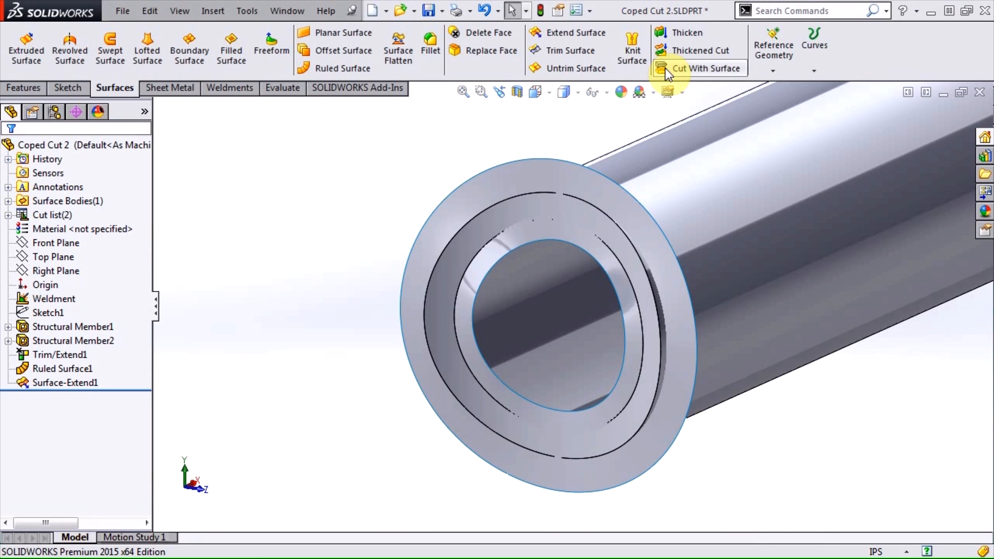
# Step: Cut the pipe end with Surface-Extend1 and Delete-and-Patch the two leftover sliver faces
pyautogui.click(705, 68)
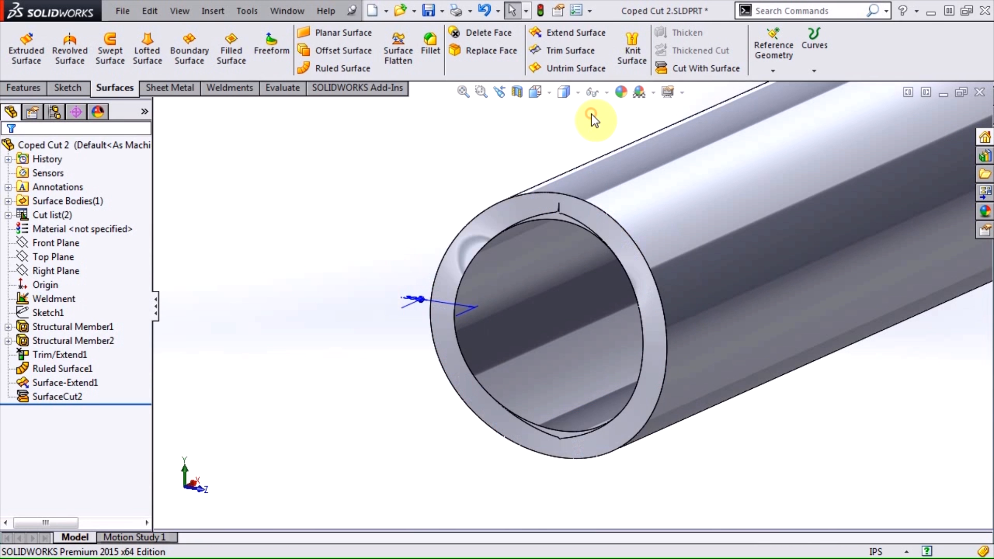
pyautogui.click(560, 221)
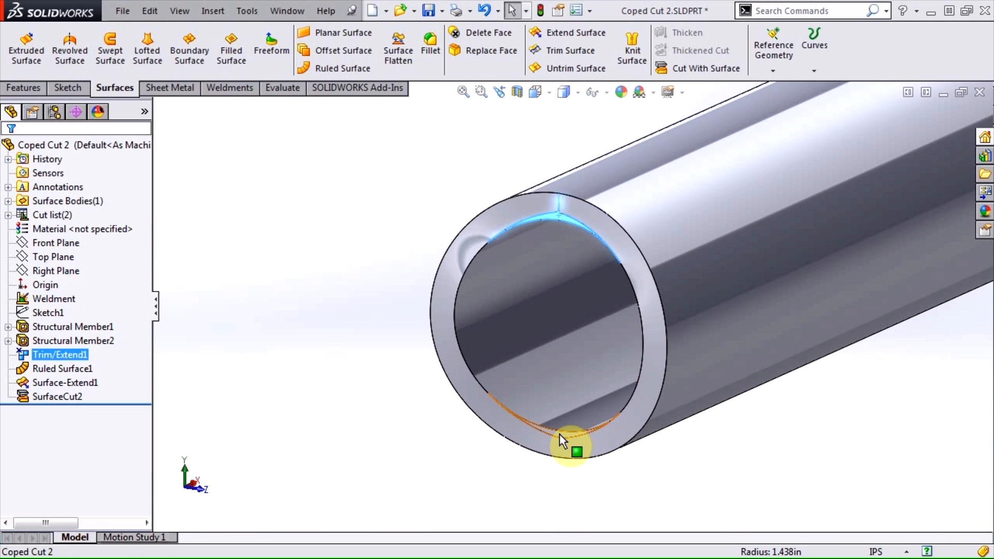
pyautogui.rightClick(564, 440)
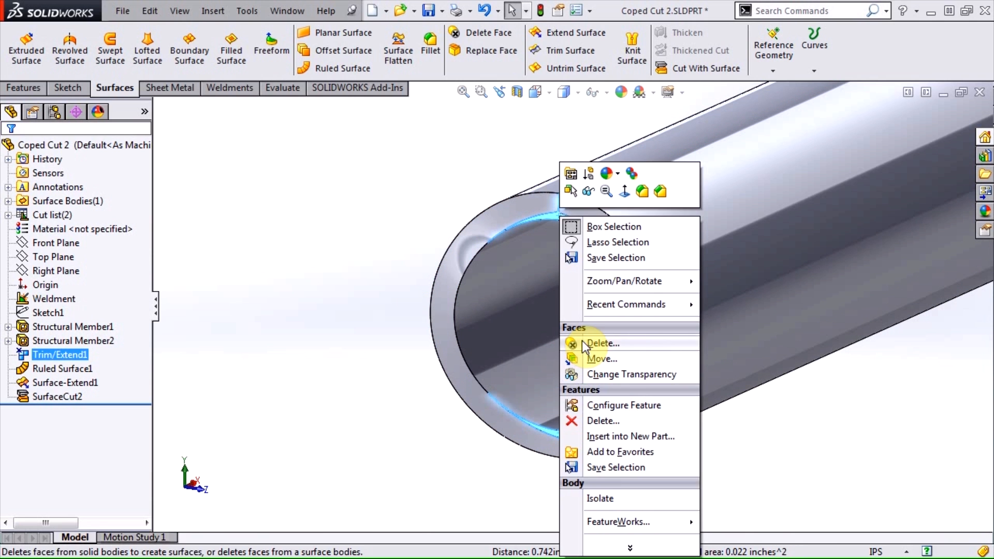
pyautogui.click(602, 343)
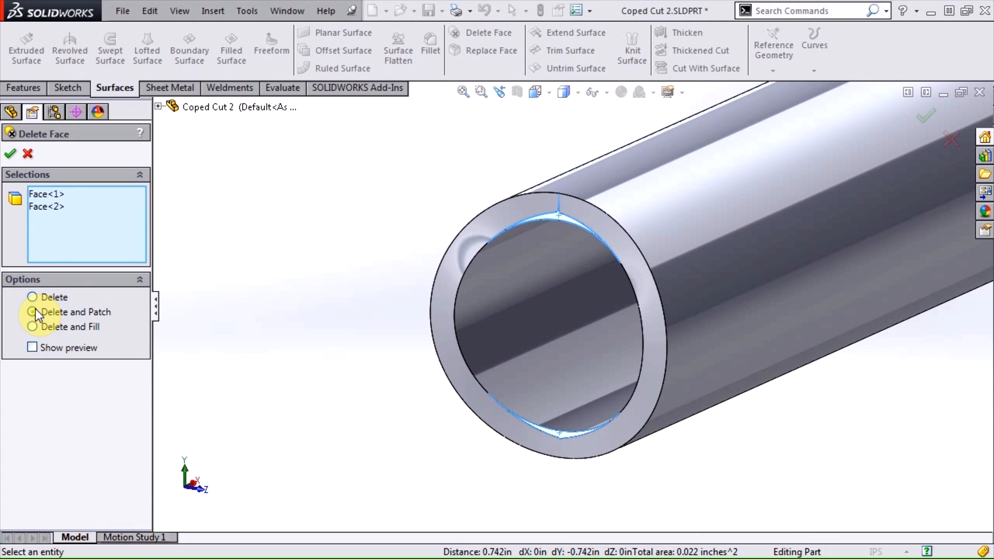
pyautogui.click(9, 153)
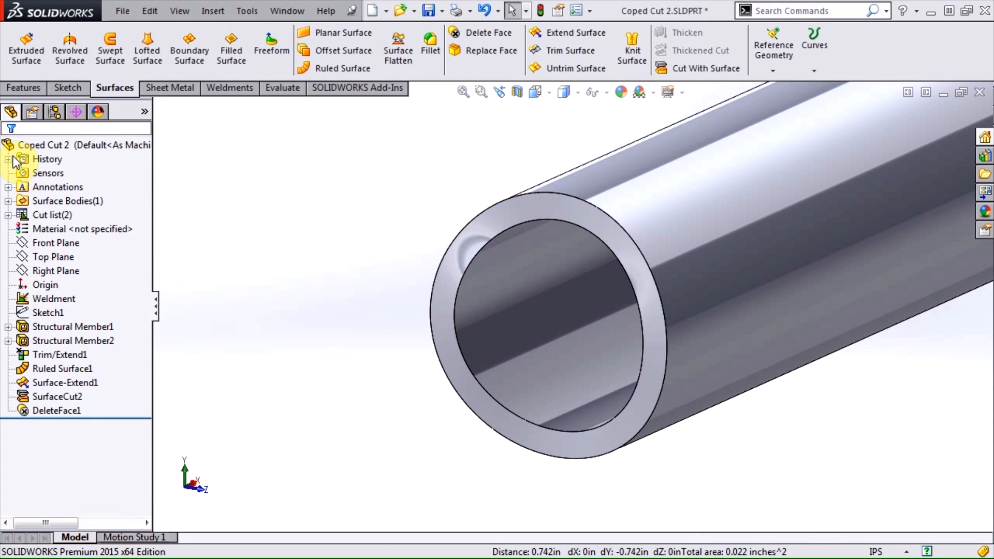